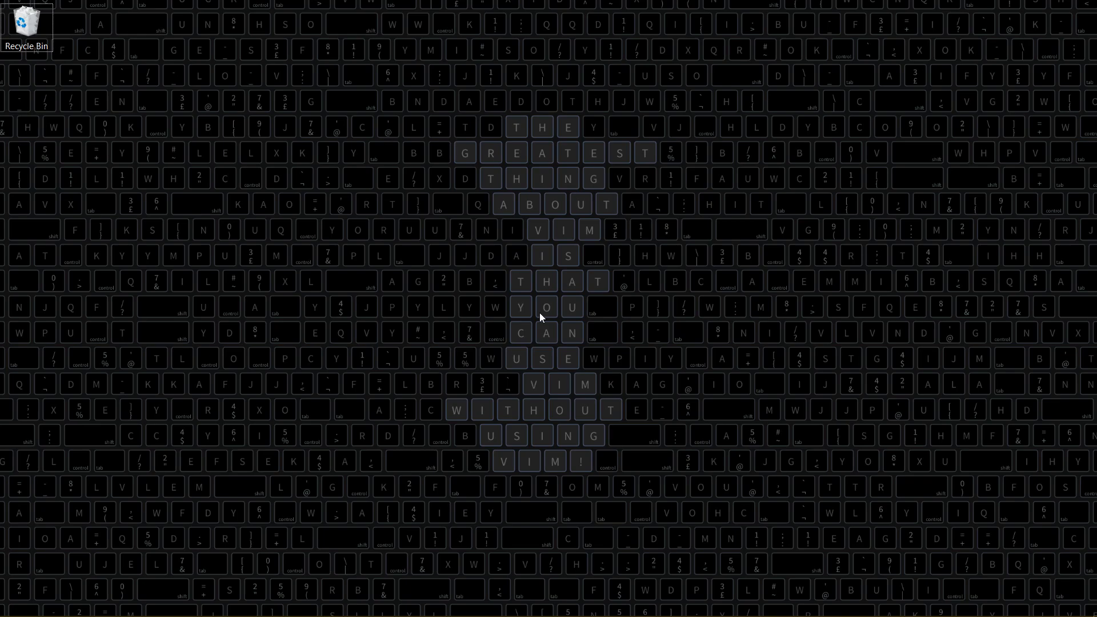
Step: Bring up the .zshrc editor and scroll to its abbrev-alias definitions for git and dotnet
click(539, 313)
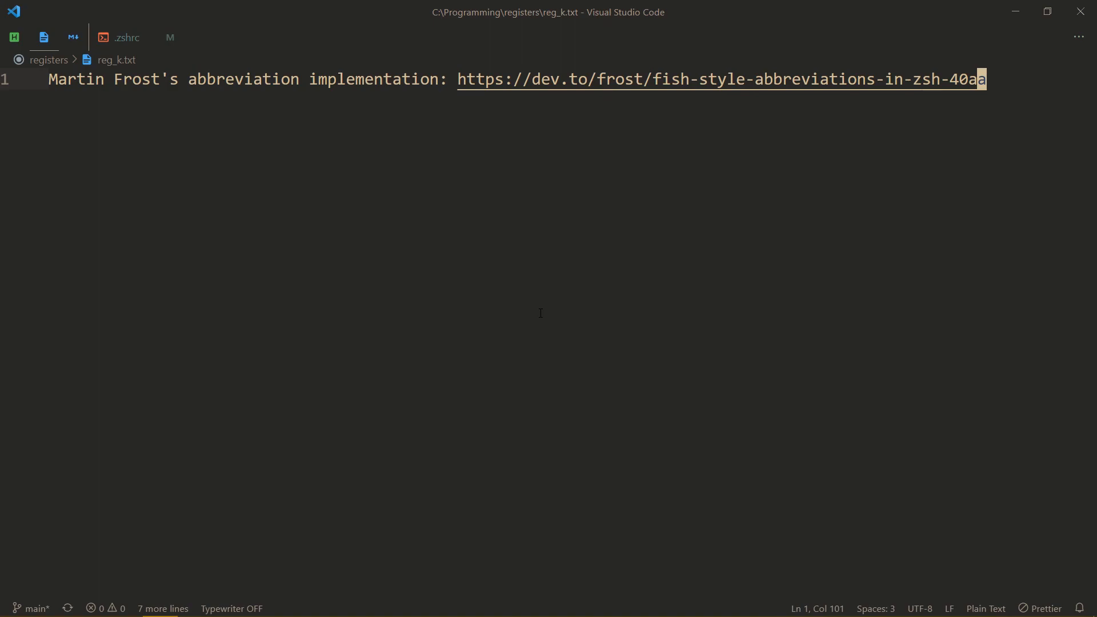
click(126, 37)
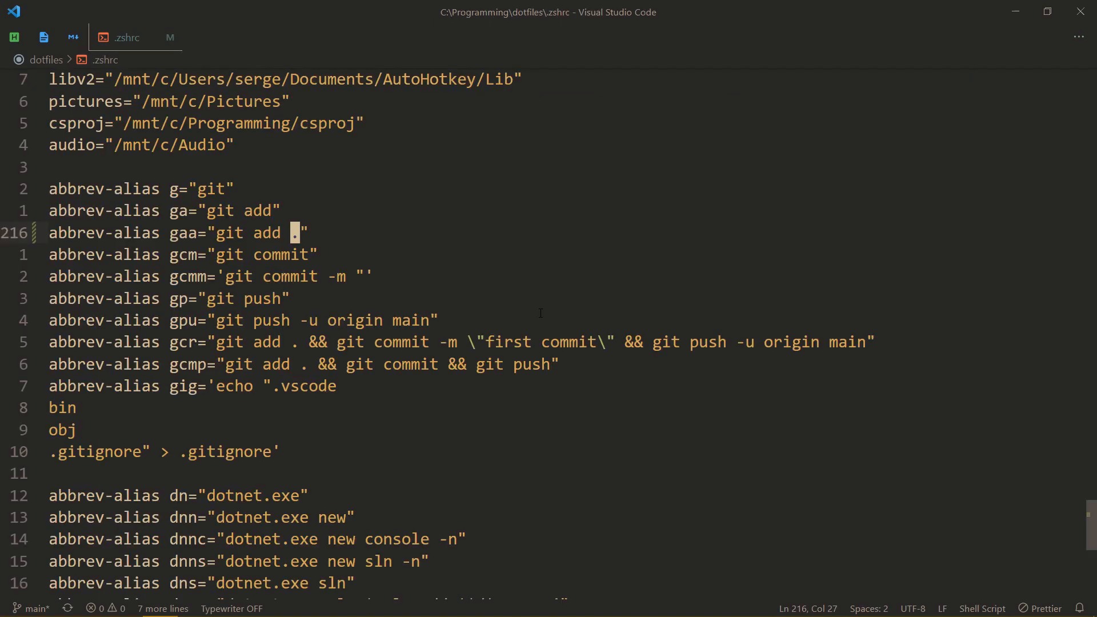
scroll(up, 3)
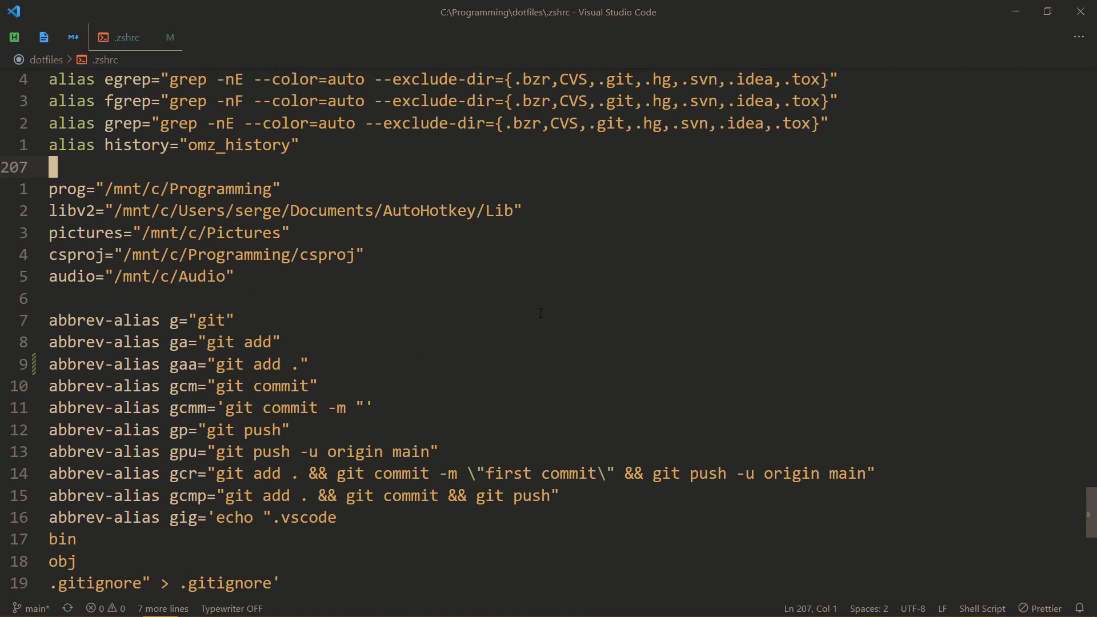
scroll(up, 3)
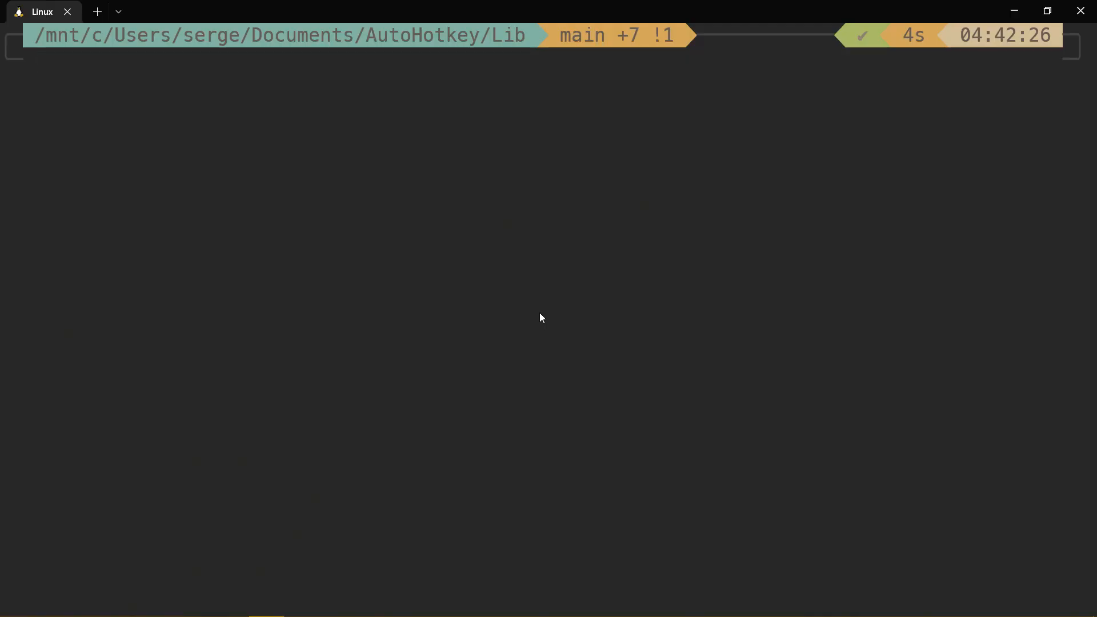
Step: Run grep -r MainApps to search the AutoHotkey library recursively
text(grep -r MainApps)
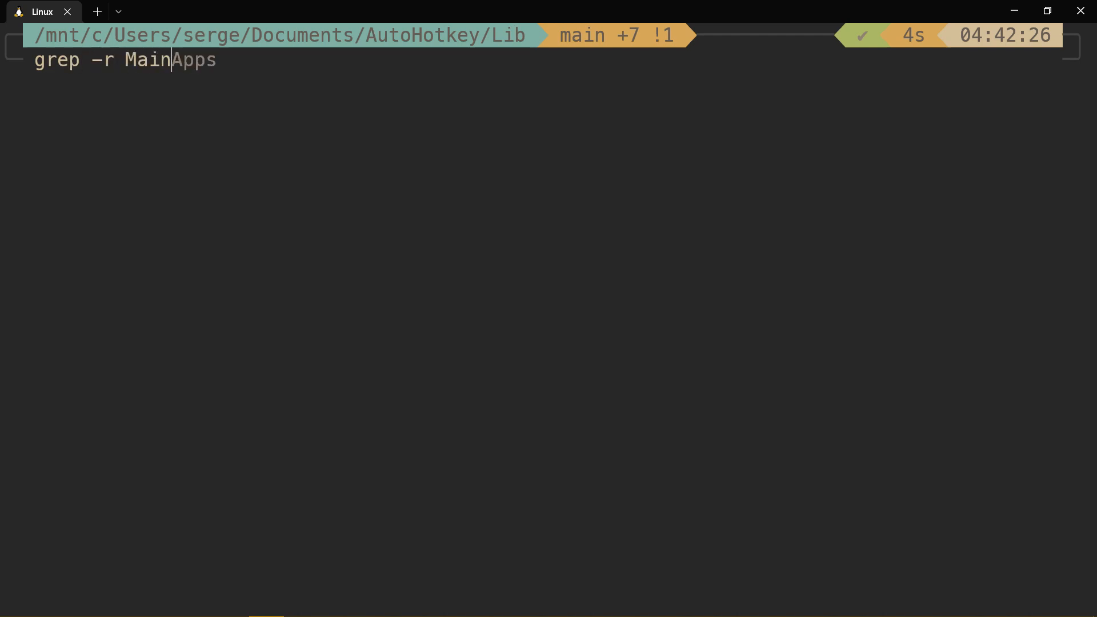
key(Return)
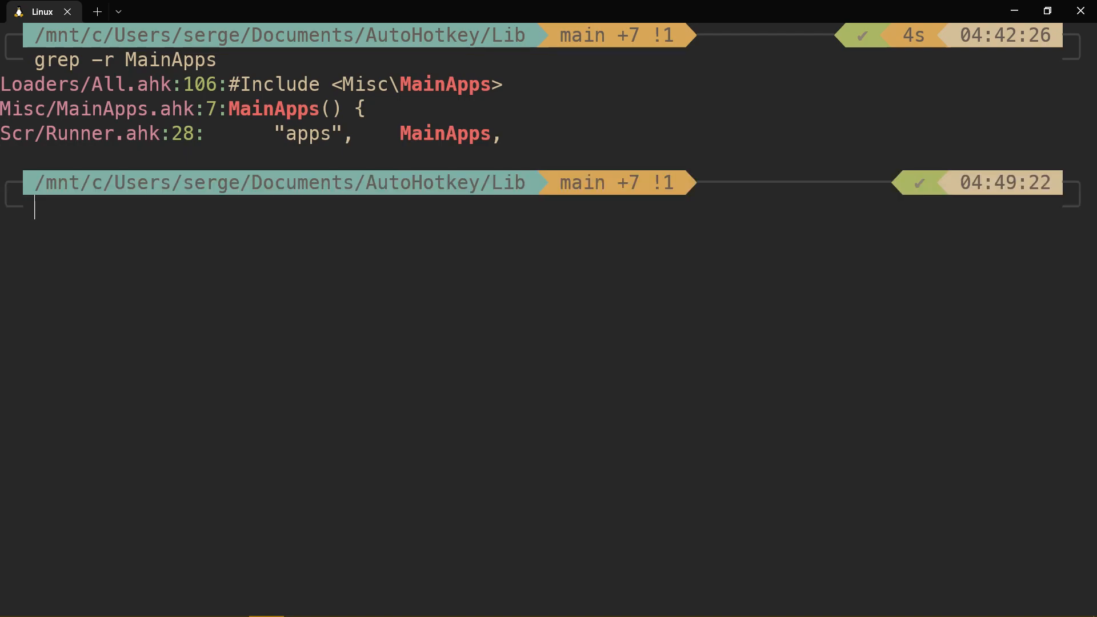
Step: Run history -15 to list the last 15 commands, then switch back to the editor
text(history -15)
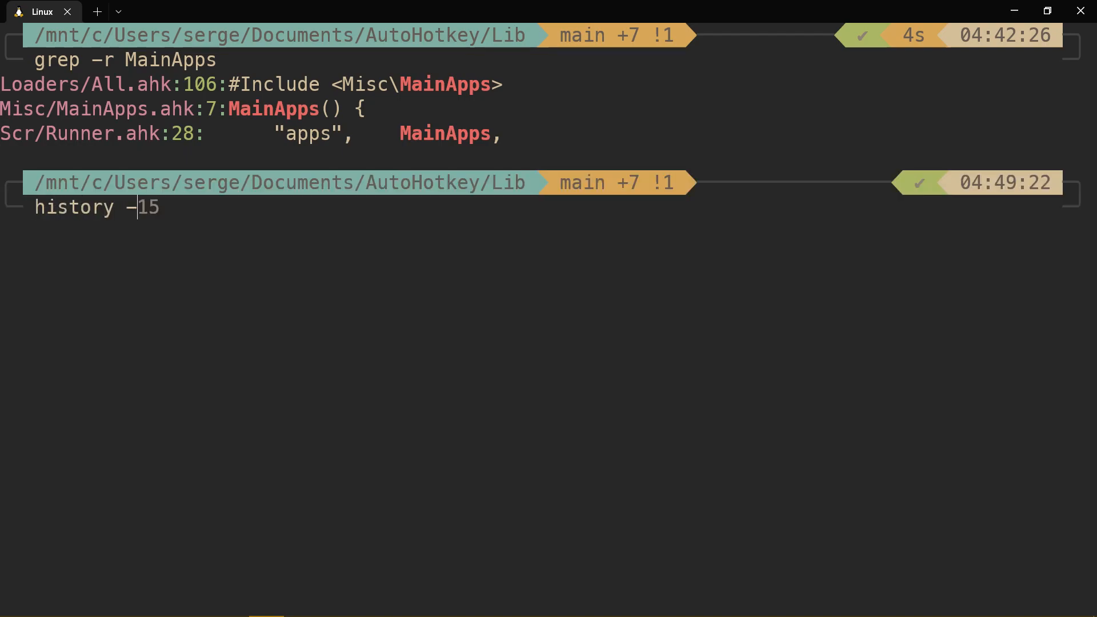
key(Return)
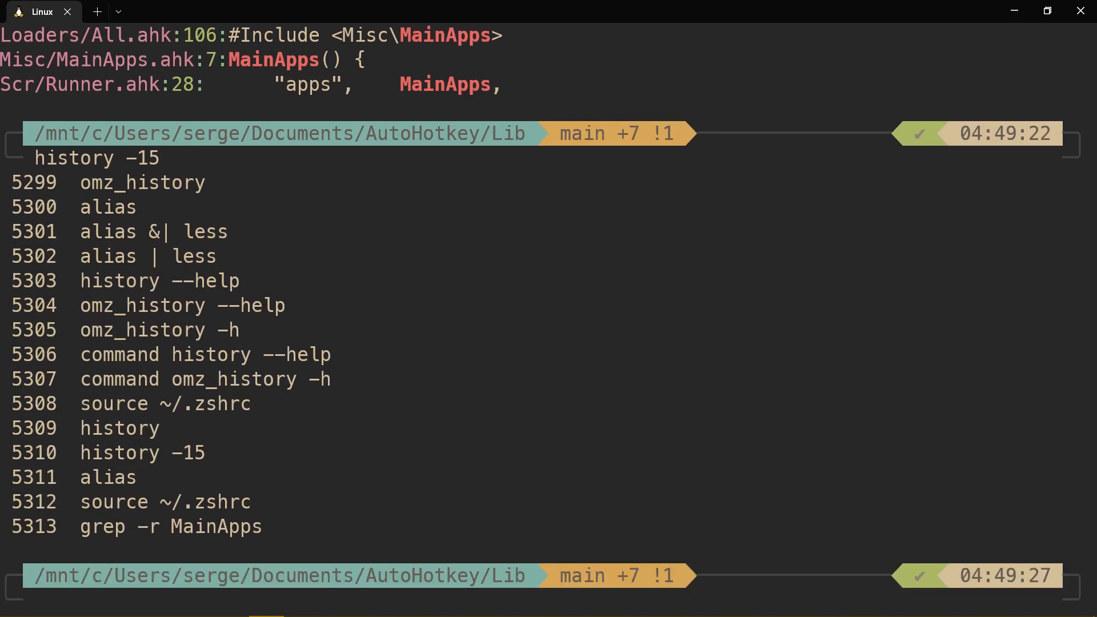
scroll(up, 3)
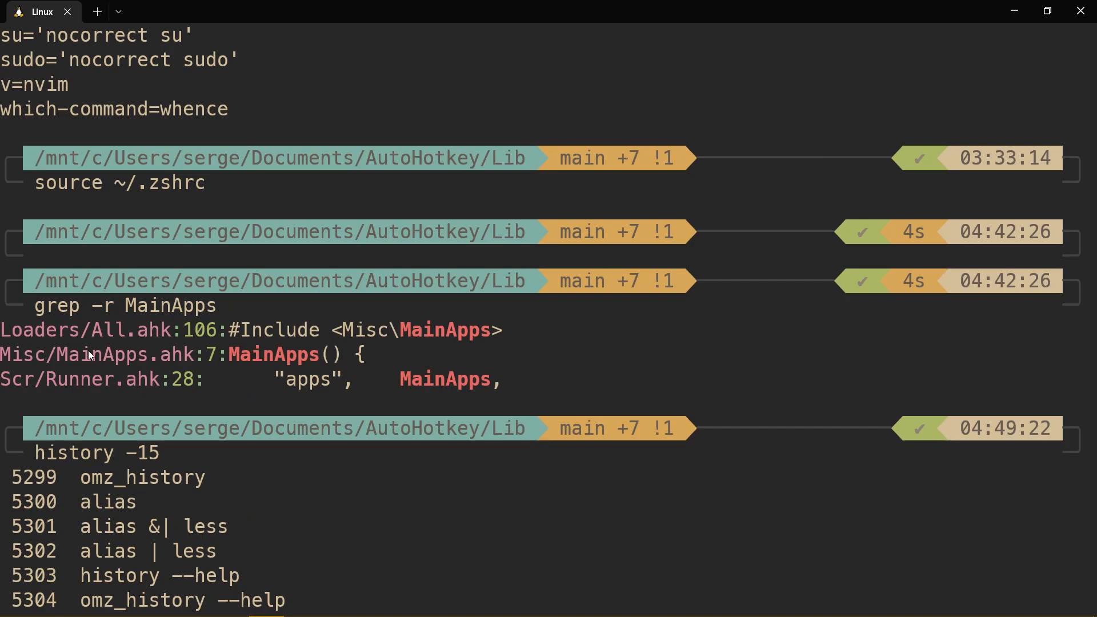
mouse_move(64, 312)
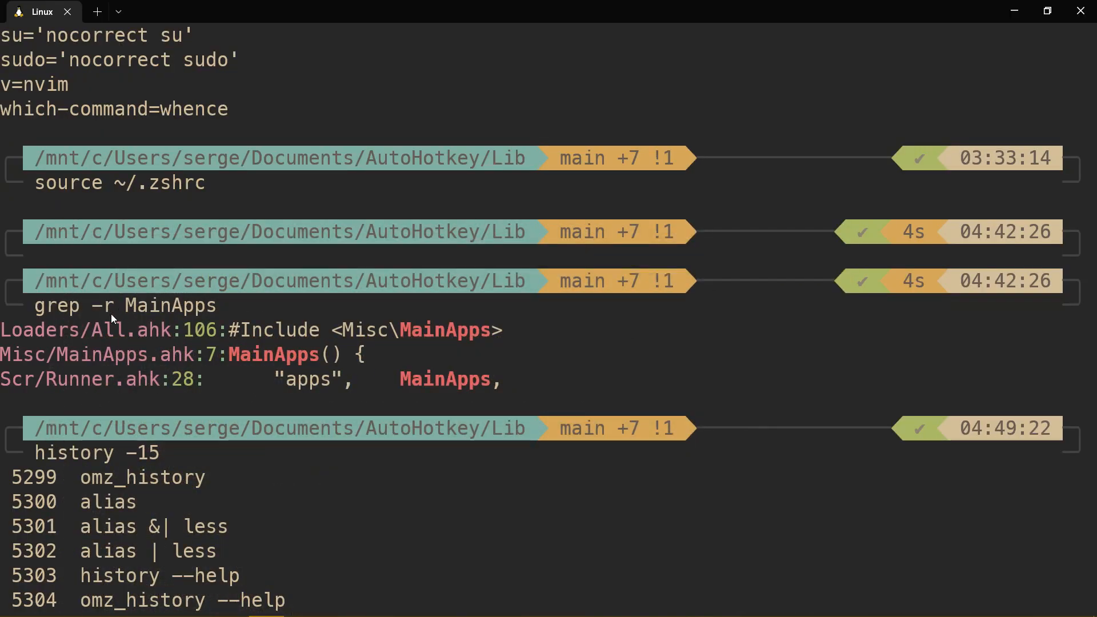
mouse_move(195, 358)
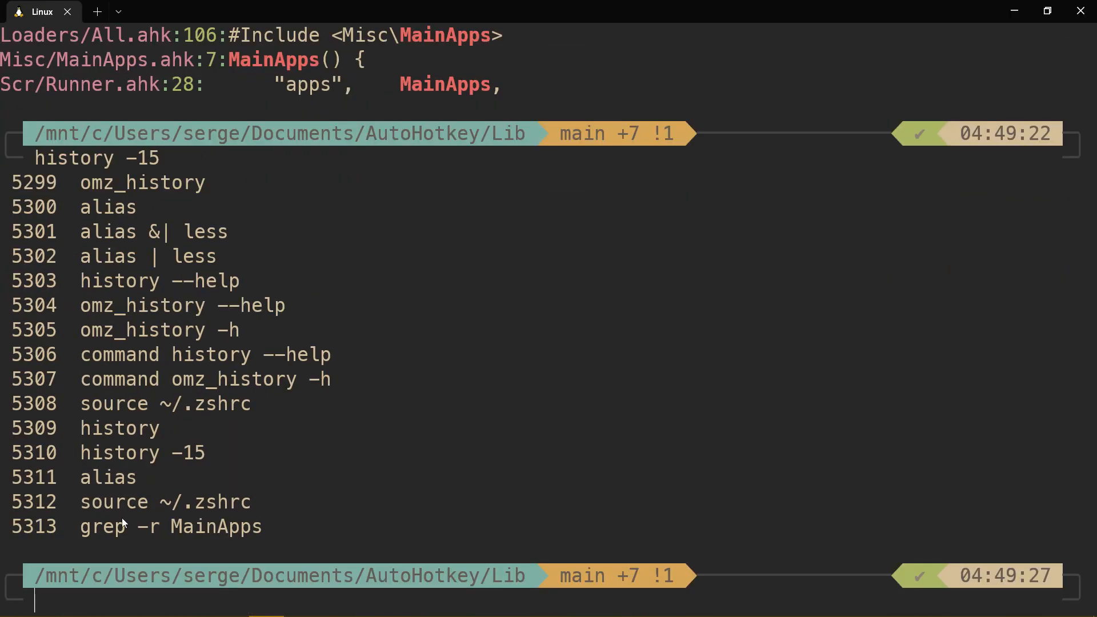
mouse_move(167, 538)
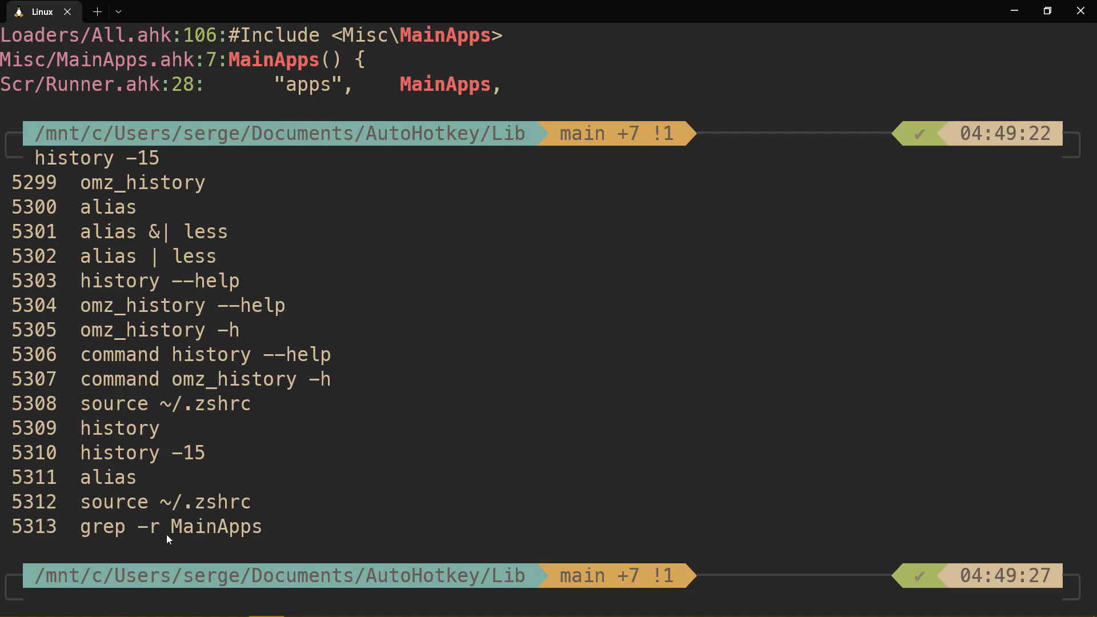
mouse_move(723, 525)
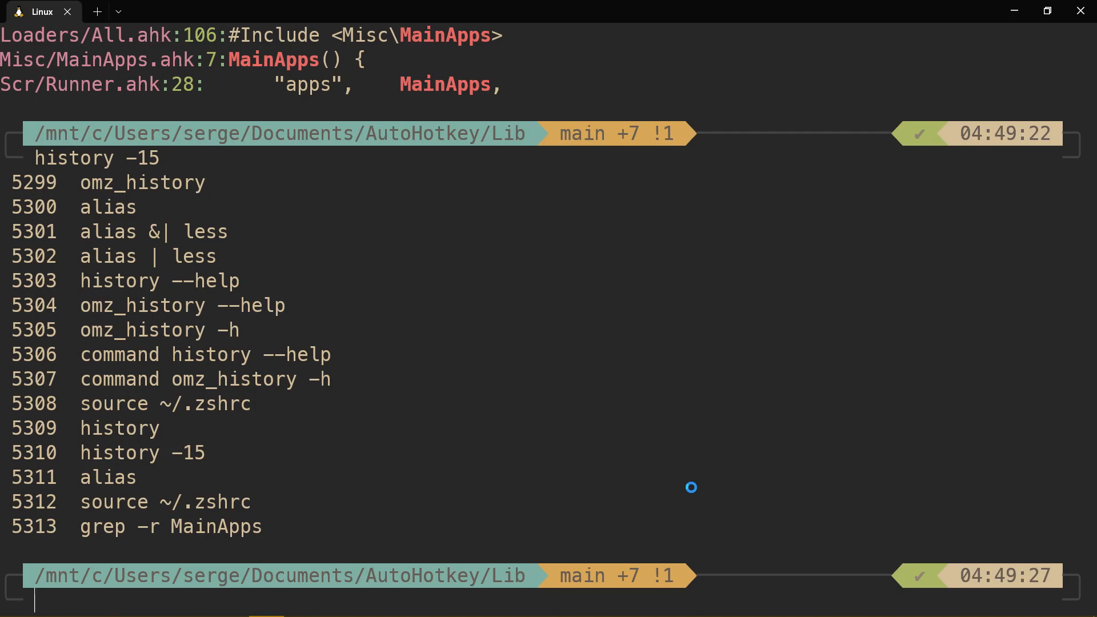
key(alt+tab)
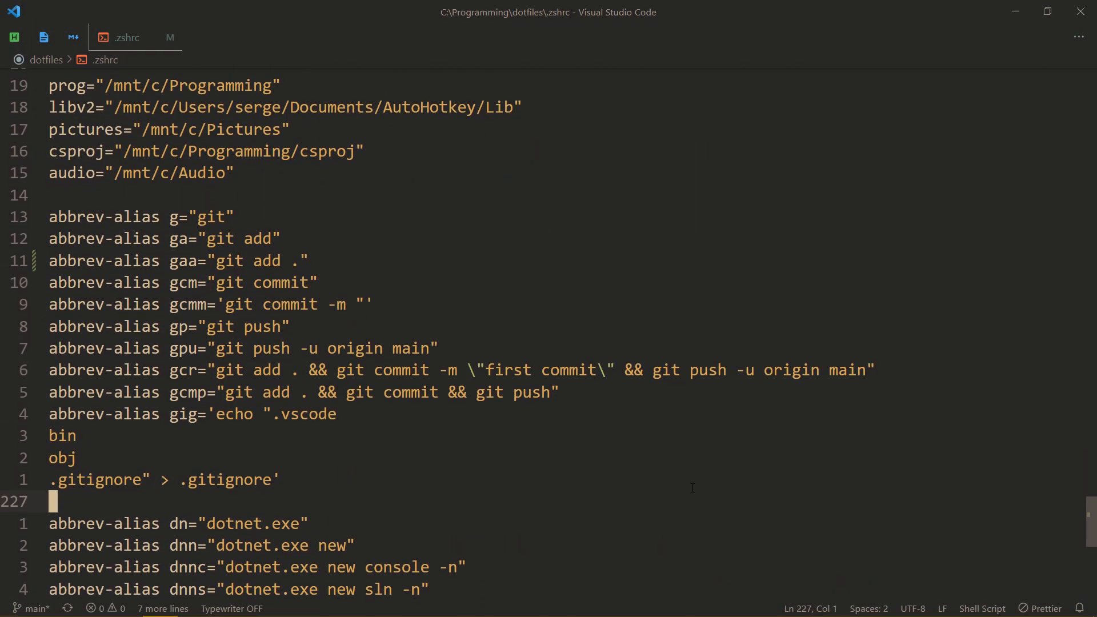
Step: Scroll .zshrc over the git abbrev-alias lines and back down
scroll(up, 3)
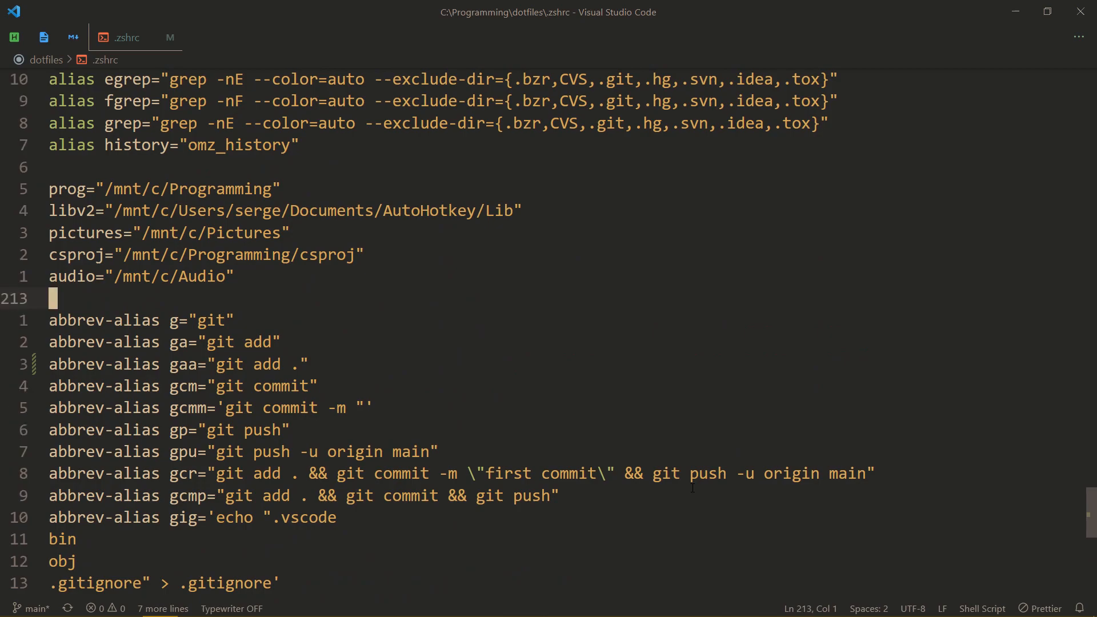
scroll(down, 3)
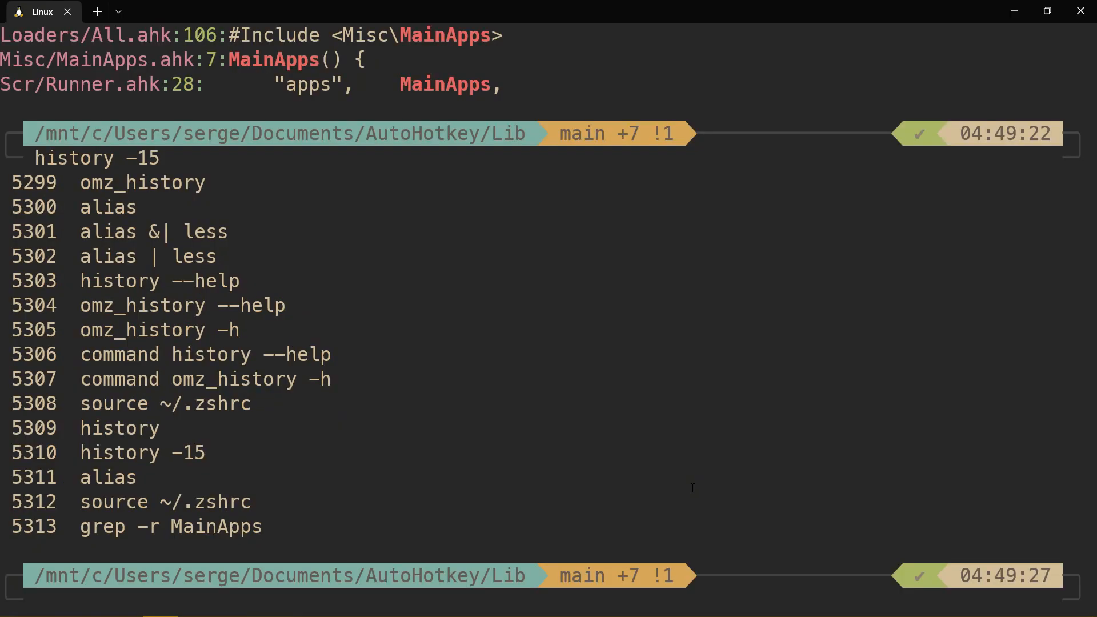
Step: Expand the gaa abbreviation into git add . and run history -15 to show it recorded in full
text(gaa)
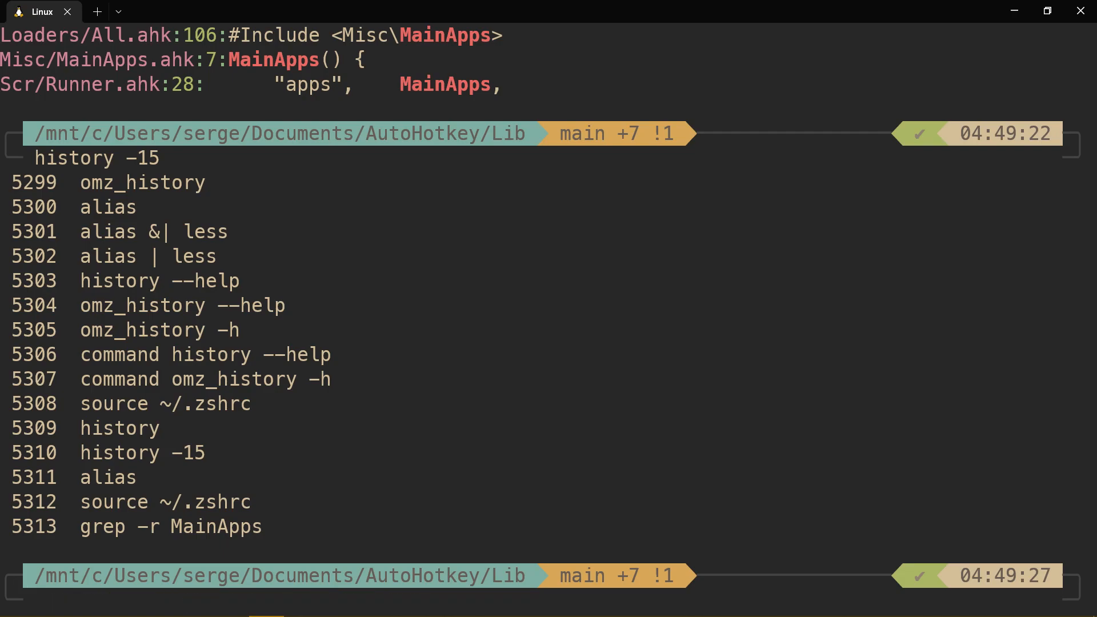
text(gaa)
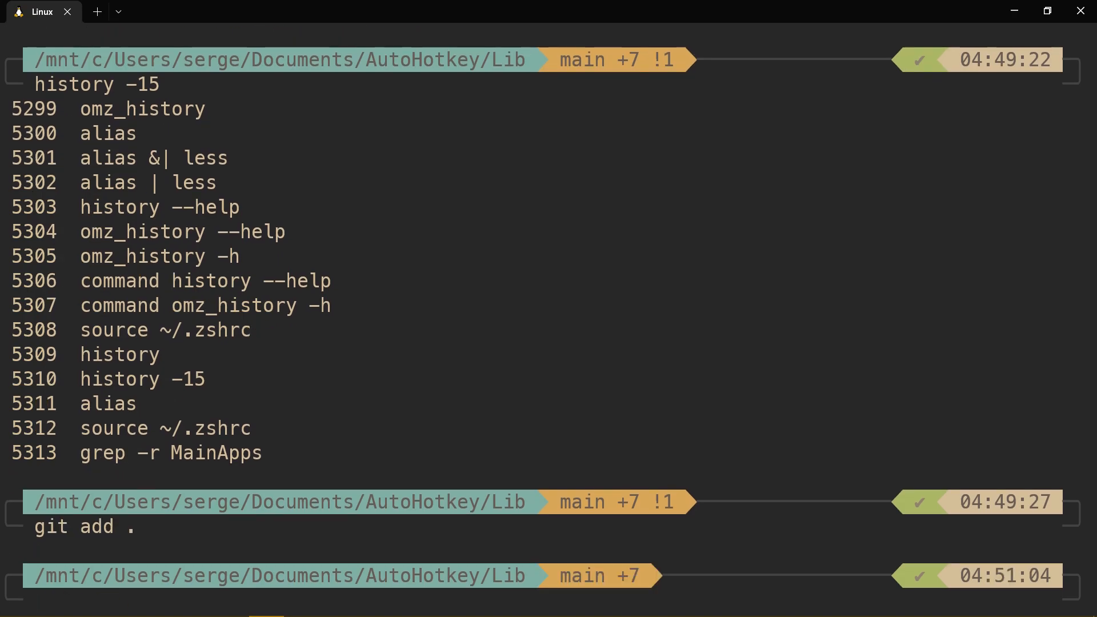
text(history -15)
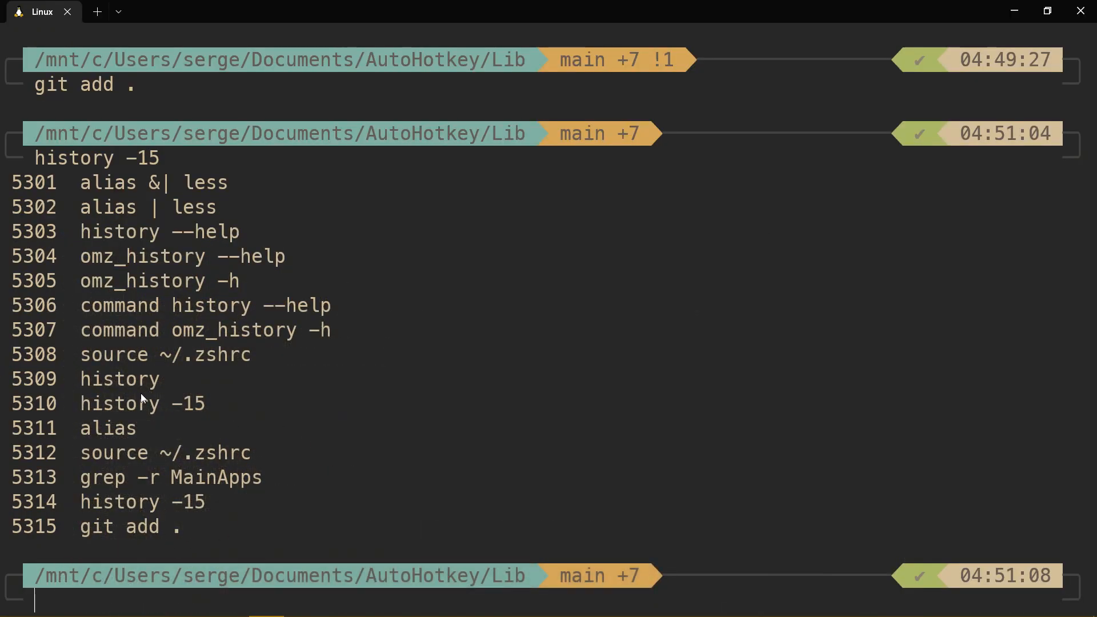
mouse_move(166, 445)
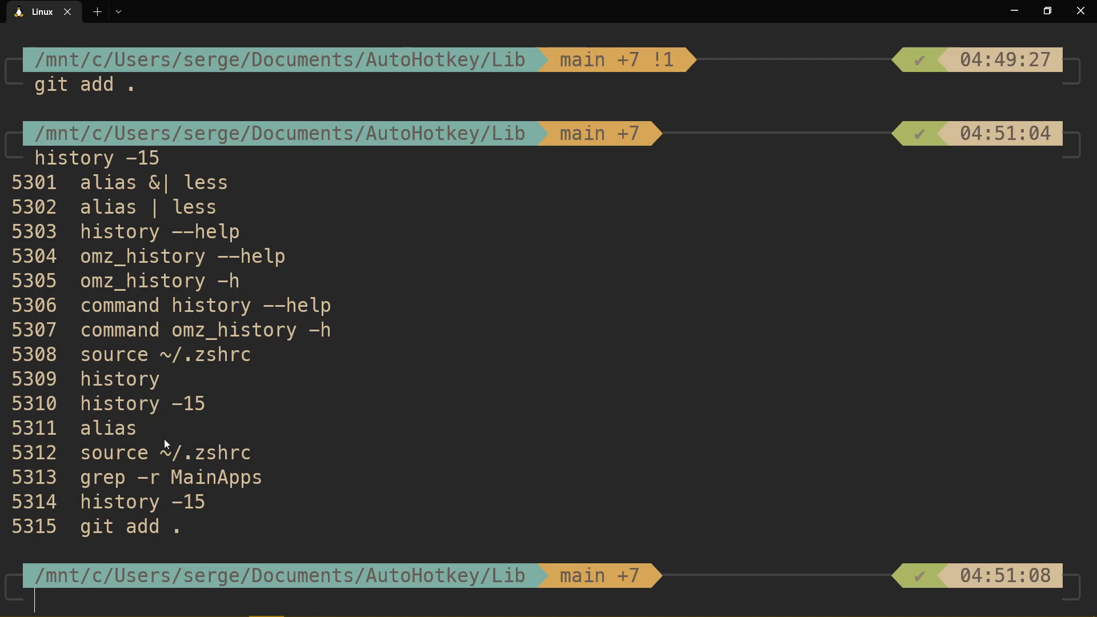
mouse_move(167, 490)
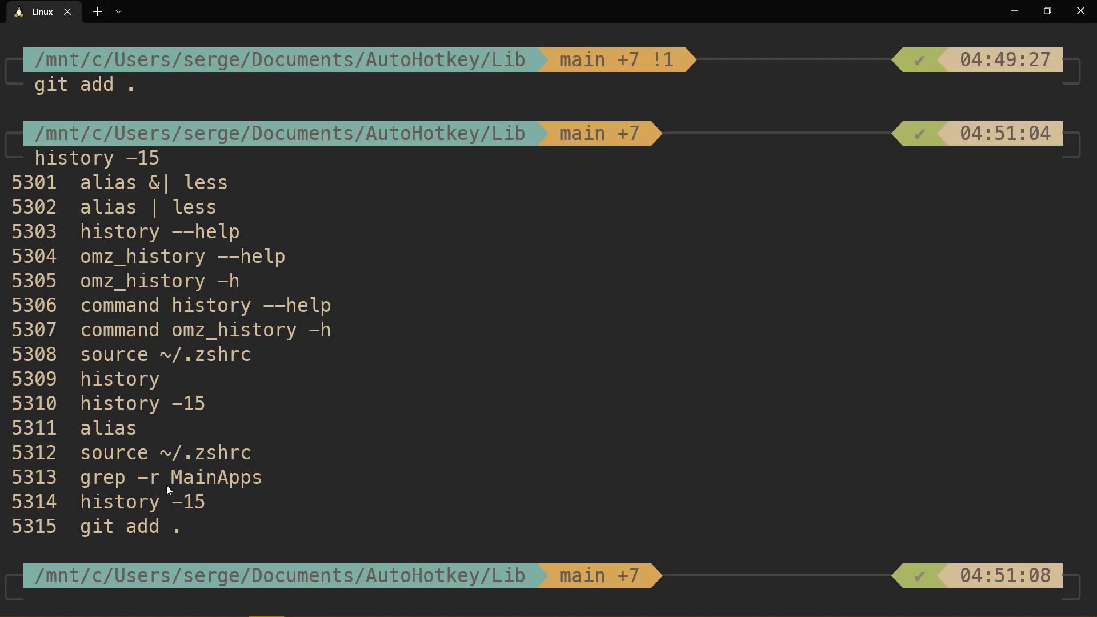
mouse_move(191, 470)
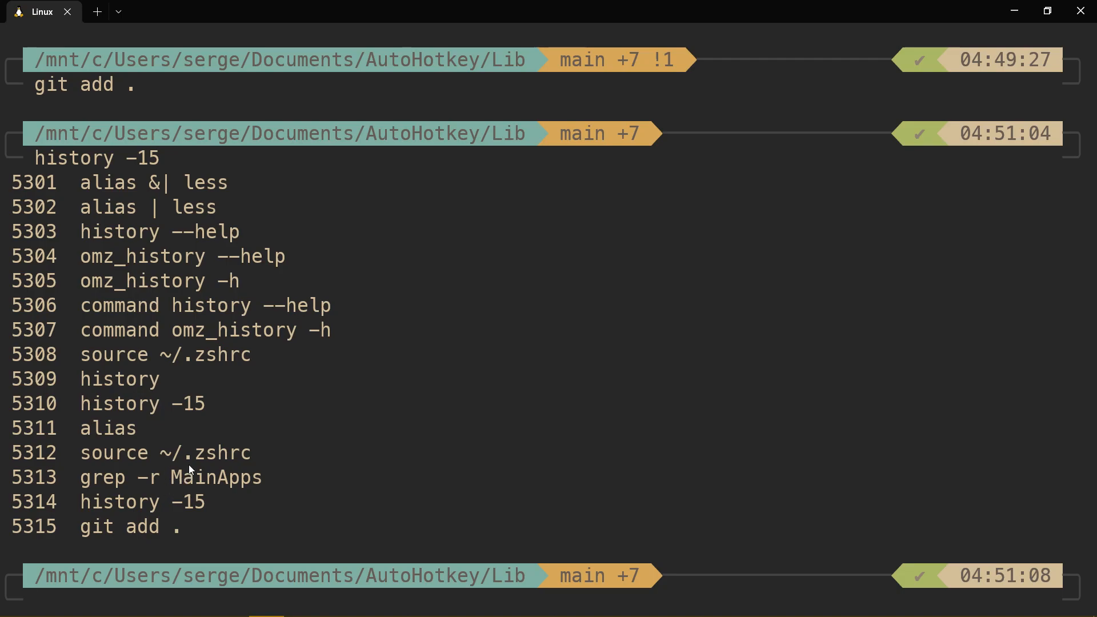
mouse_move(191, 455)
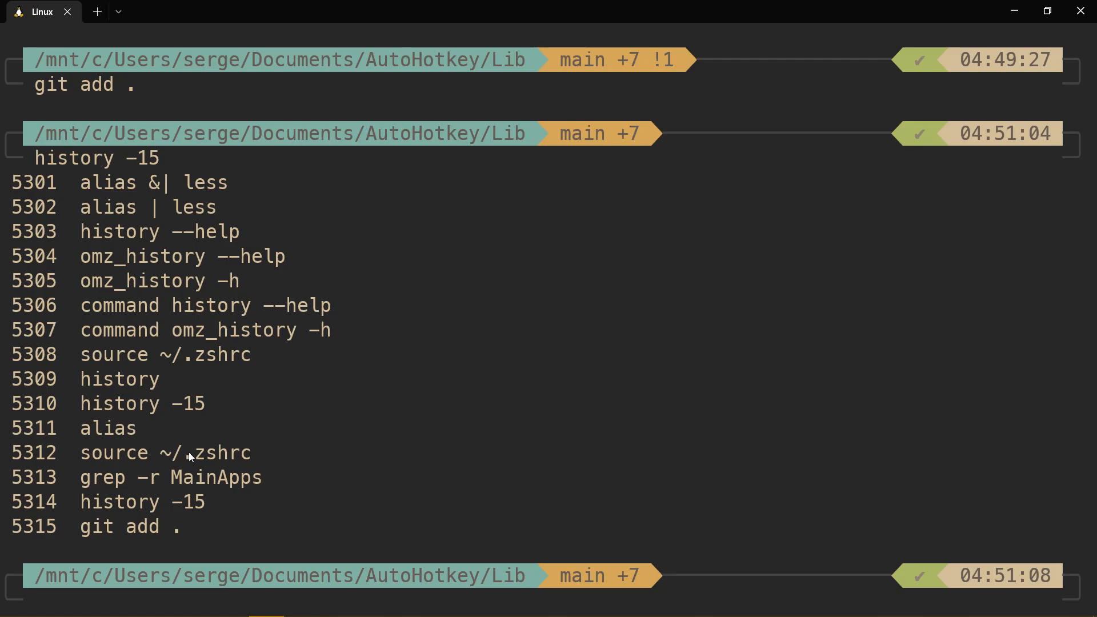
mouse_move(293, 488)
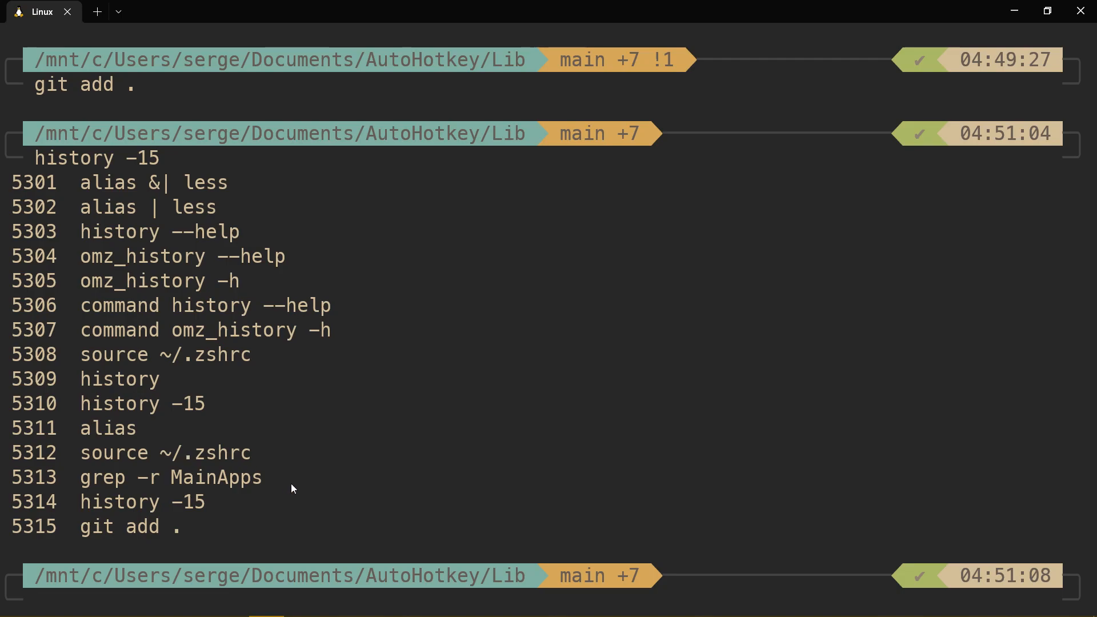
Step: Type out dotnet.exe new ... console -n by hand, then discard the line with Ctrl+C
text(dotnet.exe new --help)
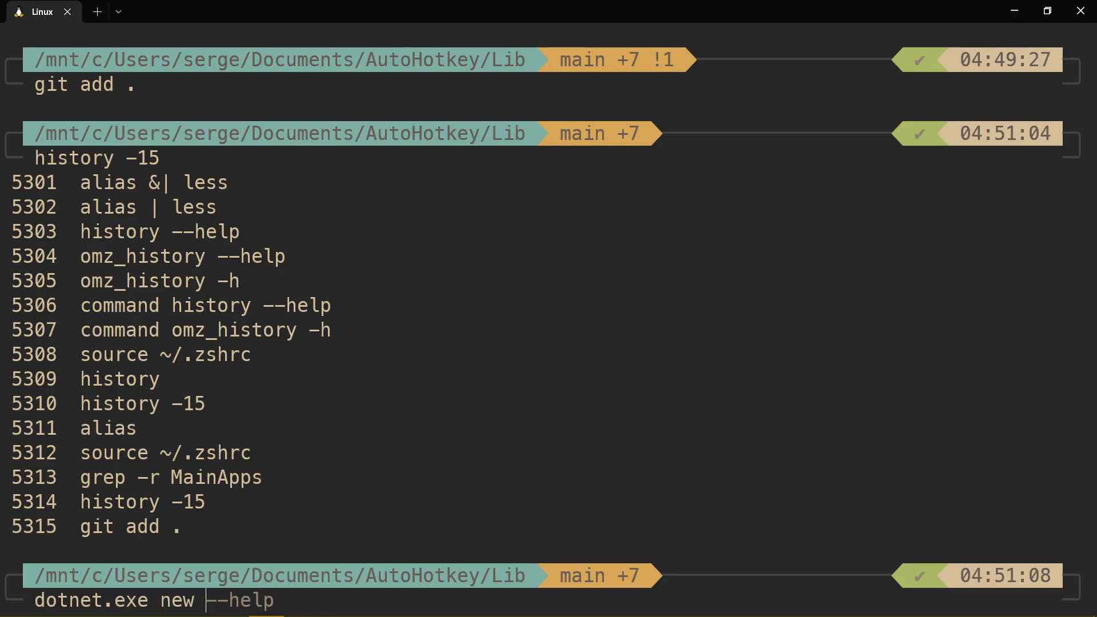
text(console -n)
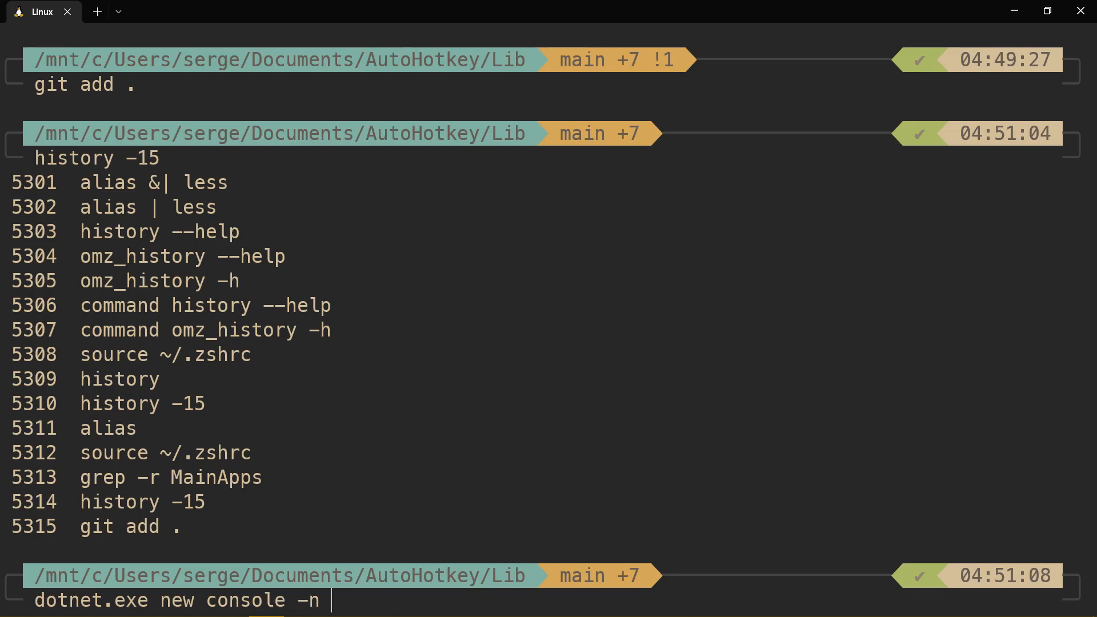
key(ctrl+c)
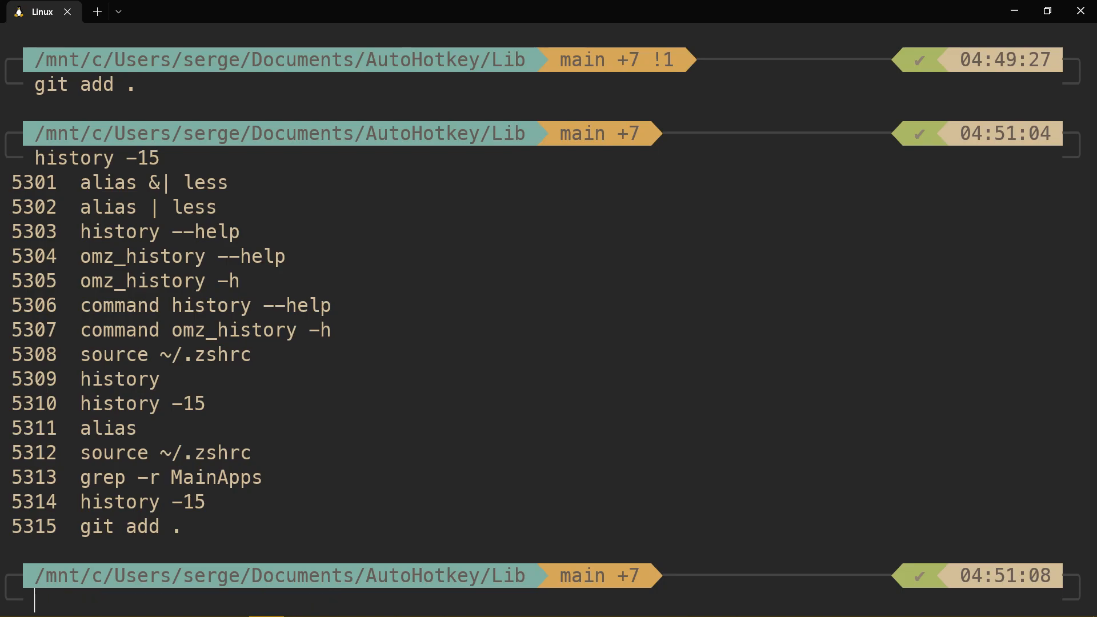
Step: Expand the dnn abbreviation into dotnet.exe new console -n and add a throwaway project name
text(dns)
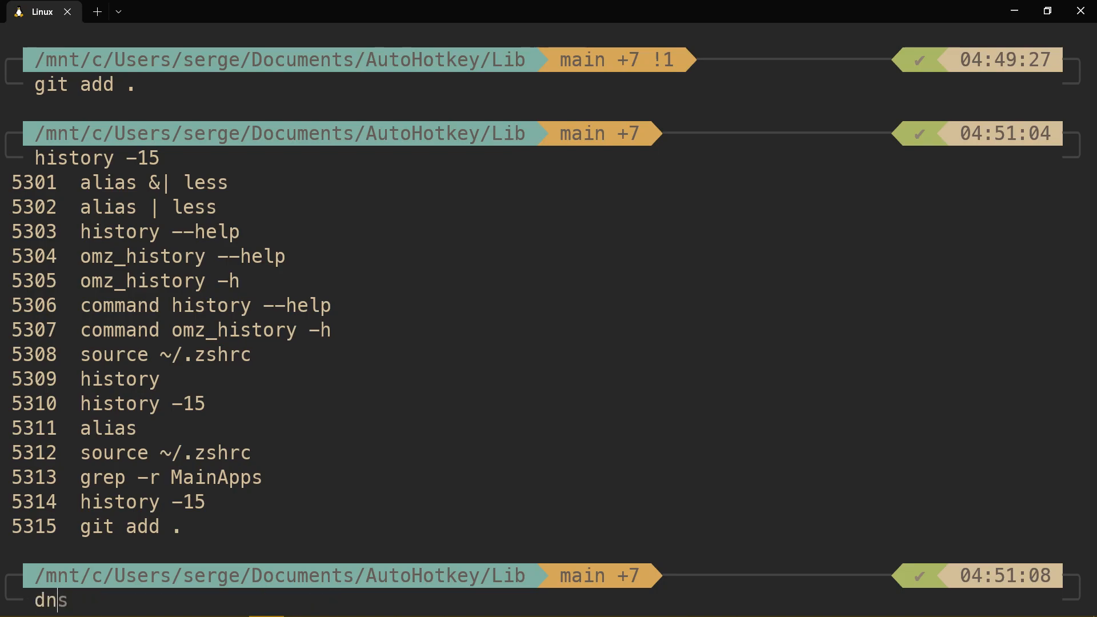
text(n)
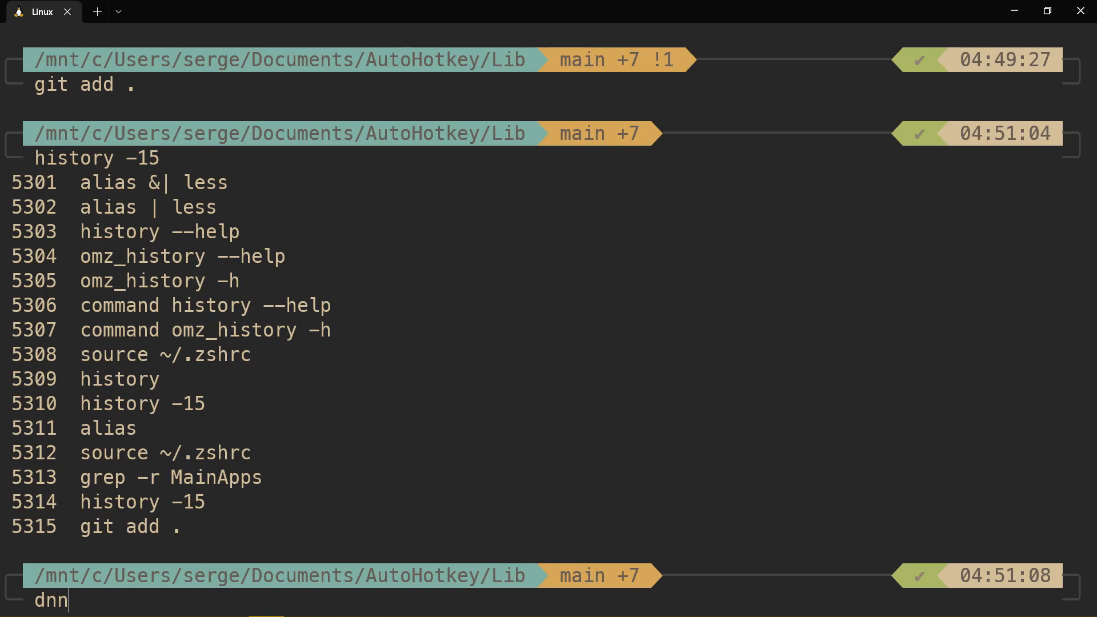
text(dotnet.exe new console -n)
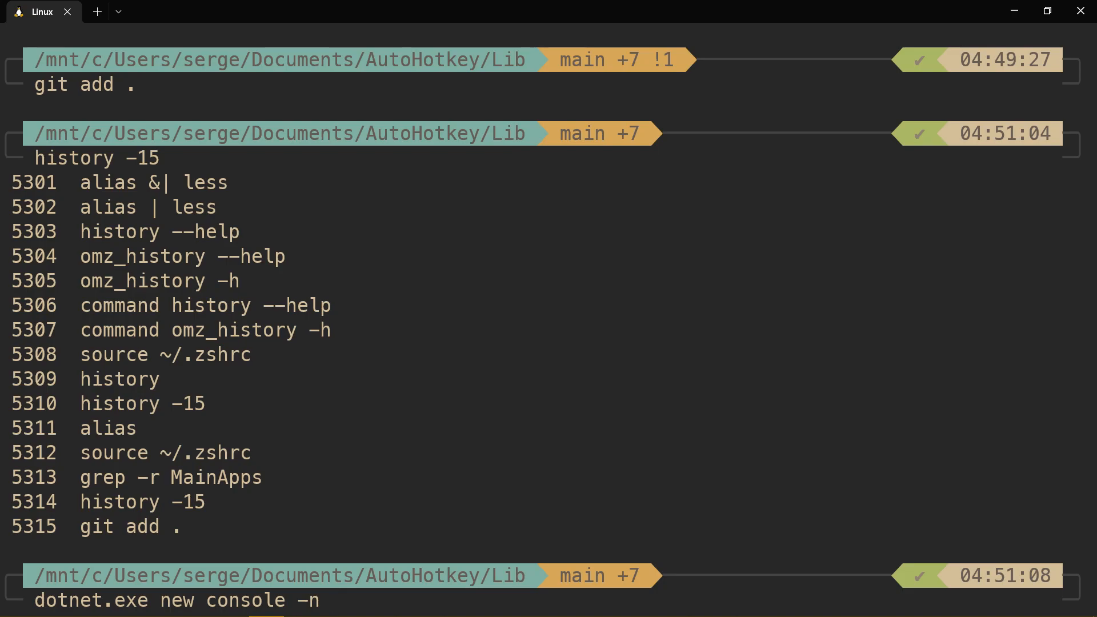
text(l;ksjd;flksjd;fjs)
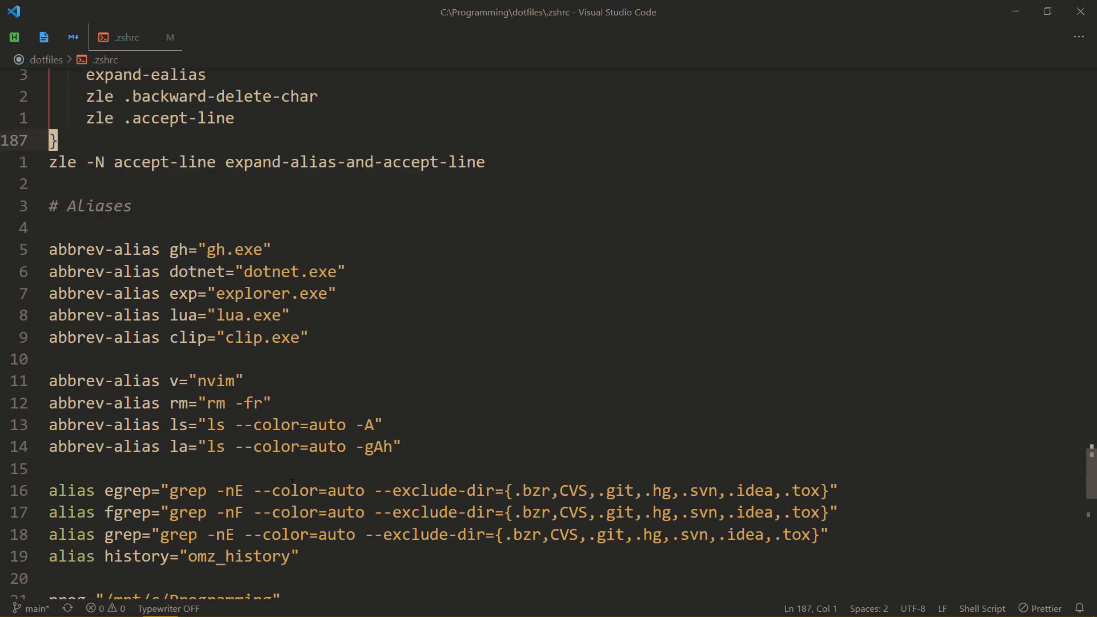
Step: Scroll .zshrc up to the # Aliases section with the abbrev-alias block
scroll(up, 3)
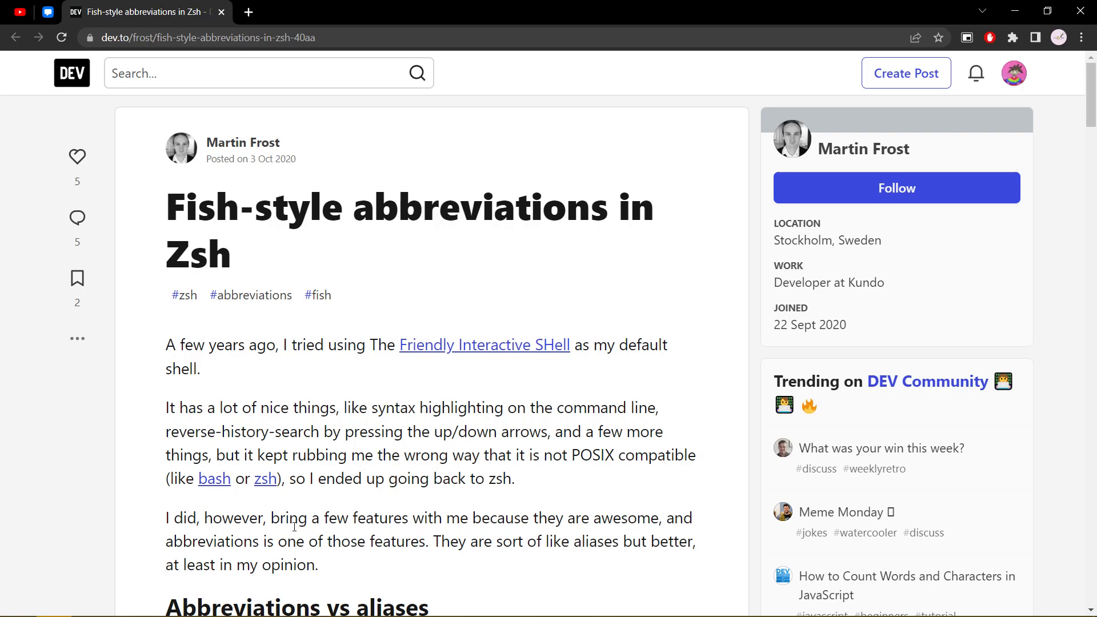
Step: Scroll the dev.to article down to its 'How to get this in Zsh?' section
scroll(down, 3)
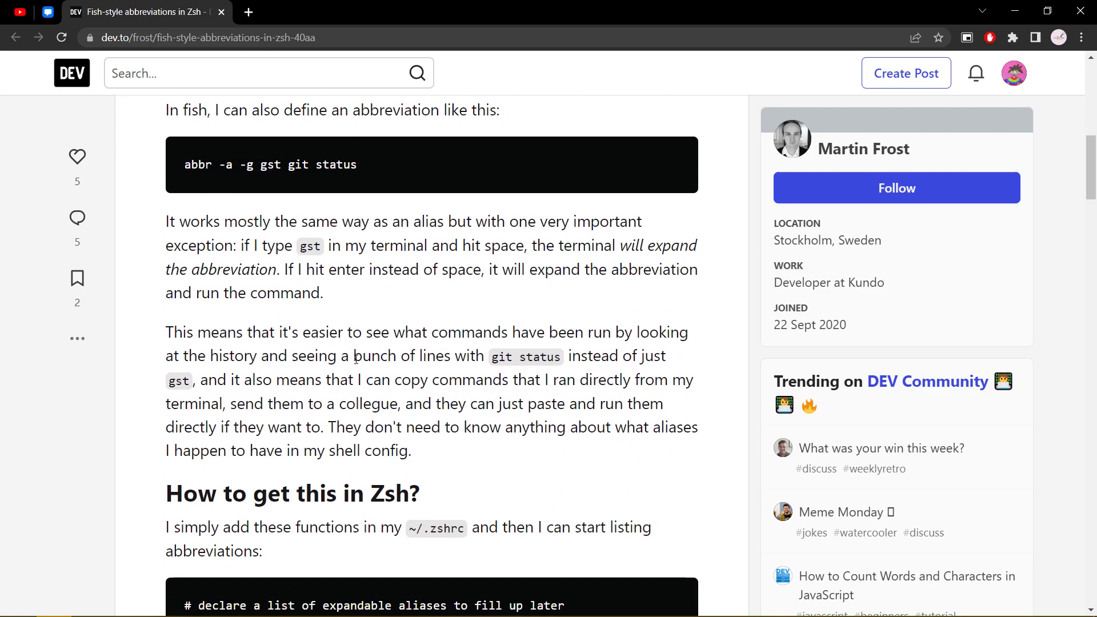
mouse_move(649, 308)
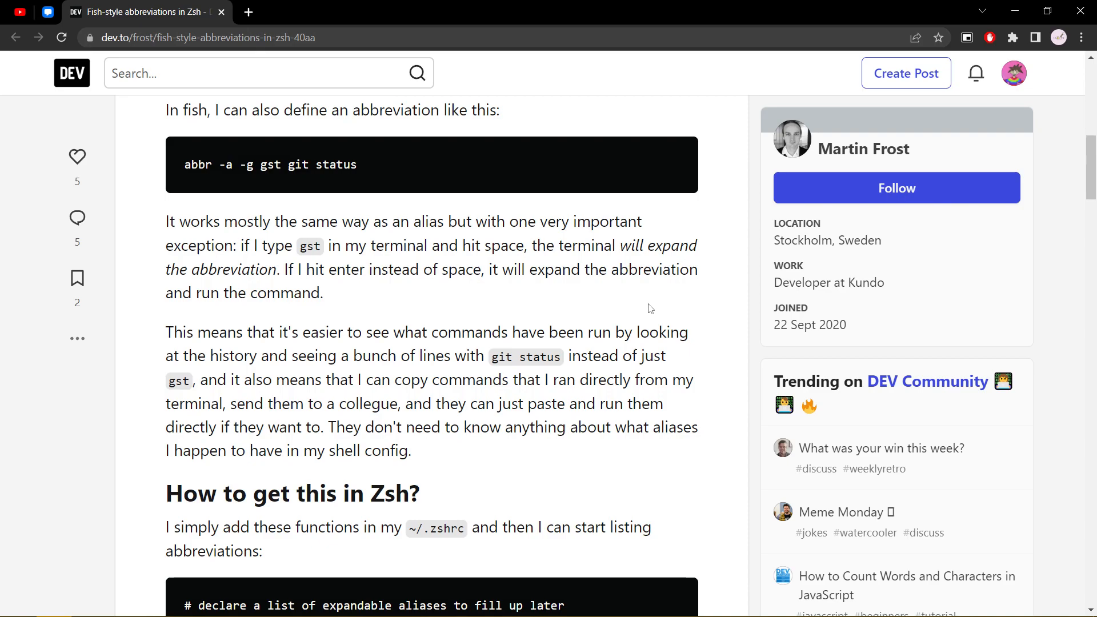
scroll(down, 3)
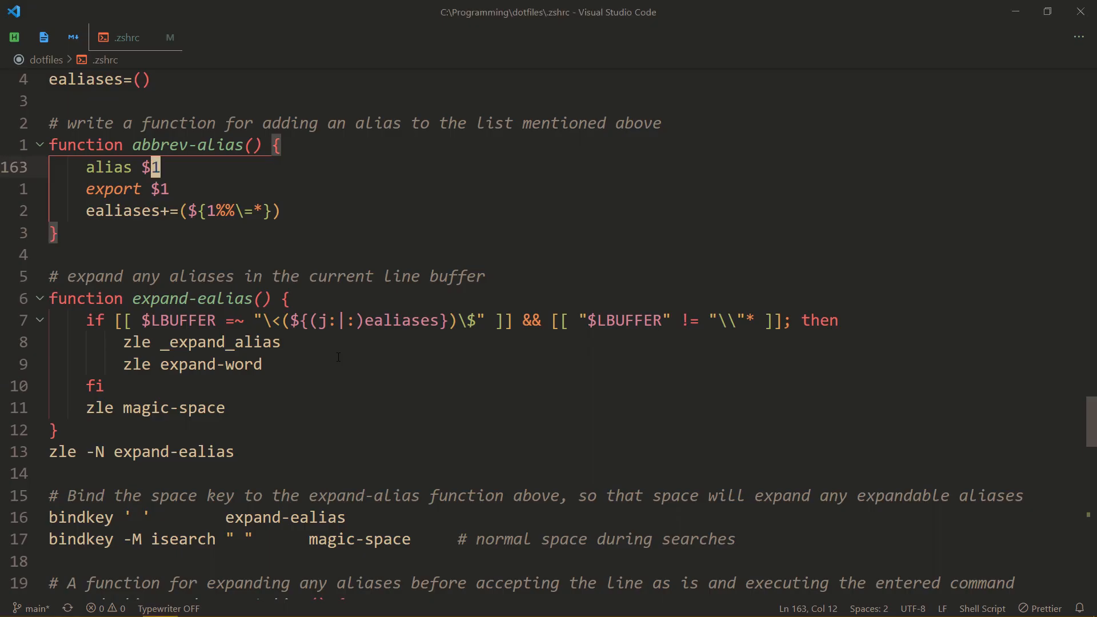
Step: Scroll through .zshrc from the abbrev-alias and expand-ealias functions down to the alias entries
scroll(up, 3)
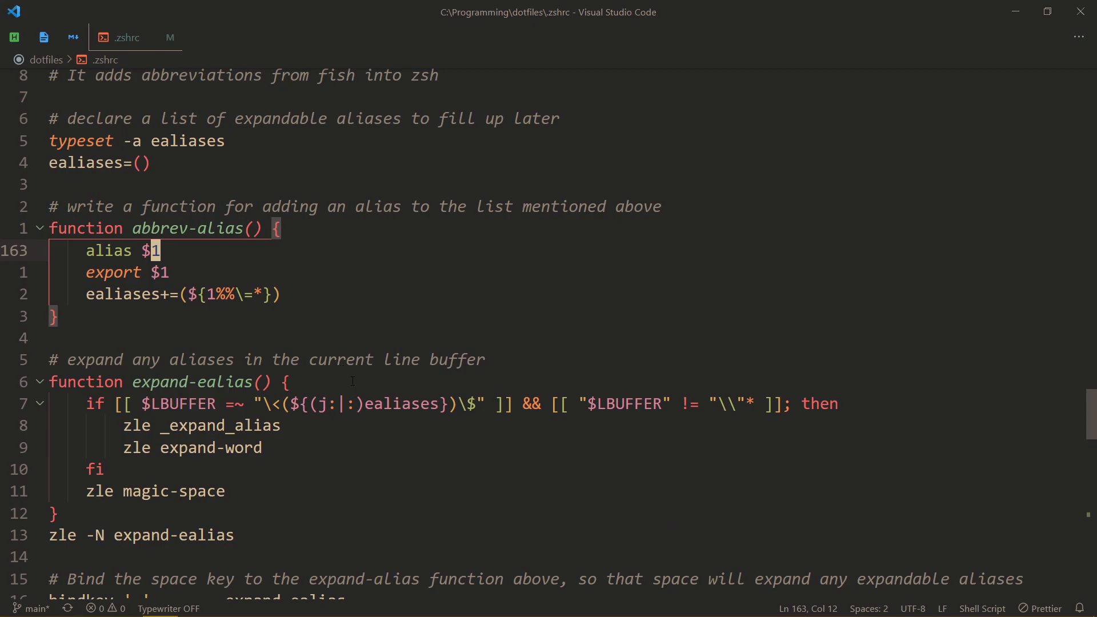
scroll(down, 3)
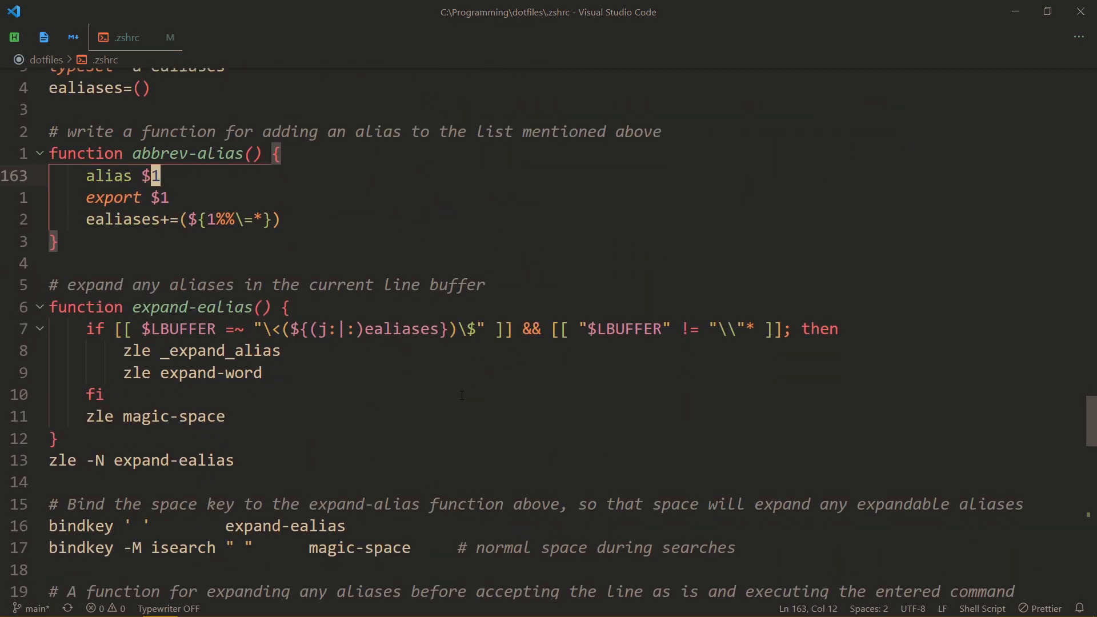
scroll(down, 3)
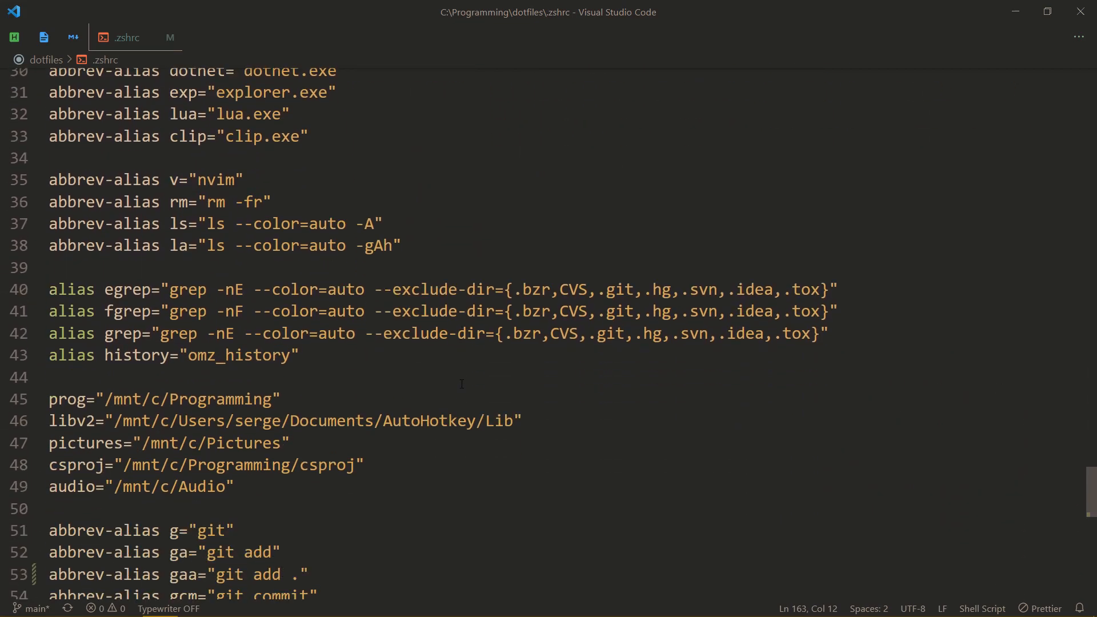
scroll(up, 3)
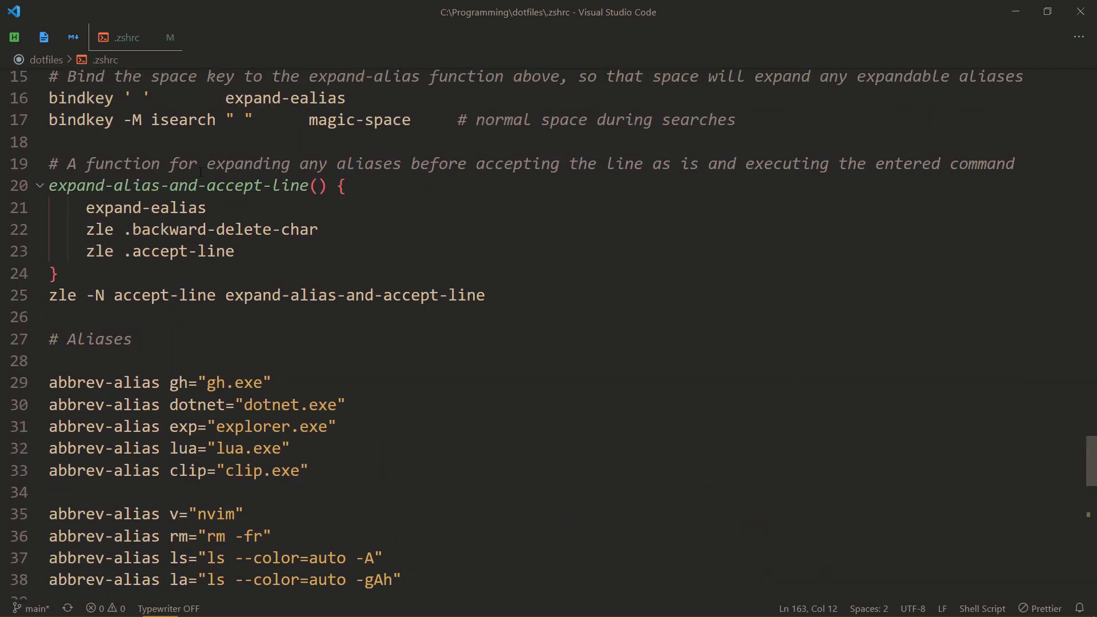
scroll(down, 3)
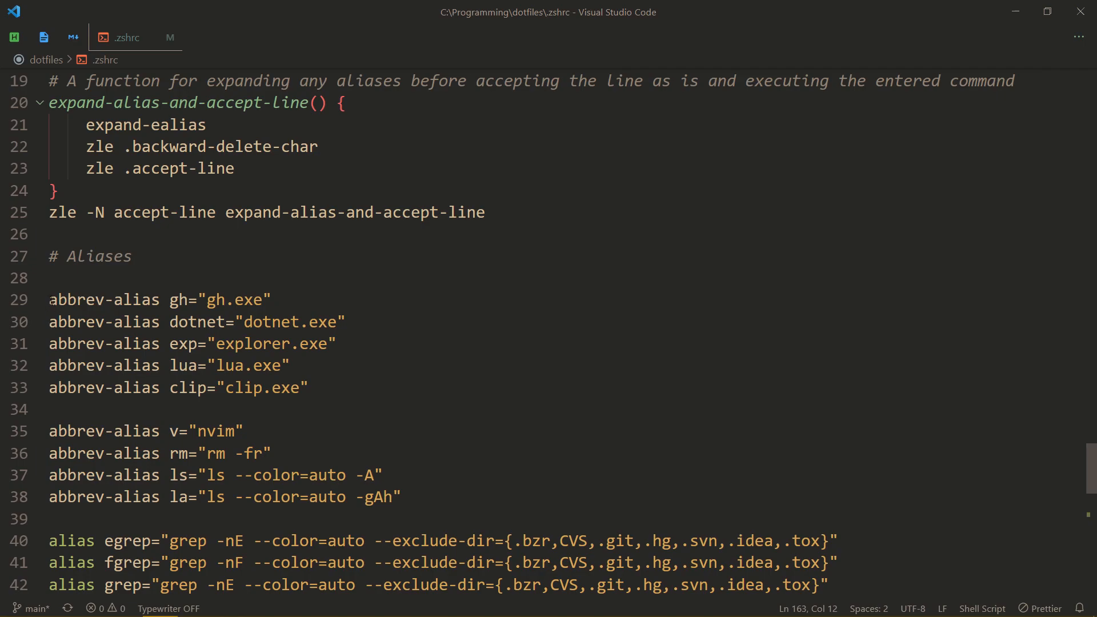
scroll(down, 3)
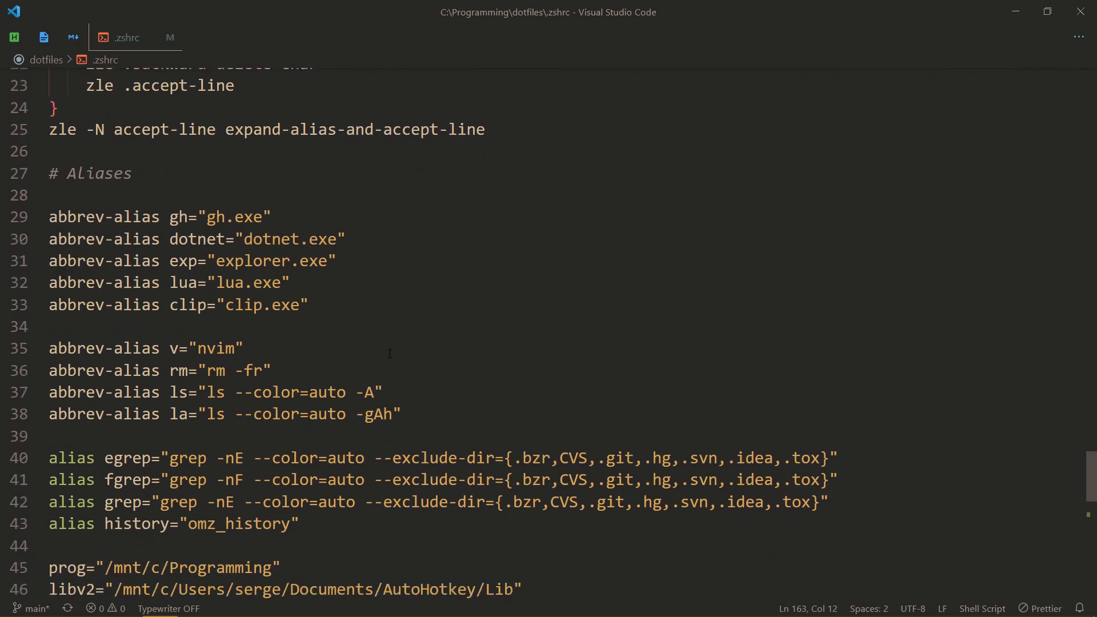
scroll(down, 3)
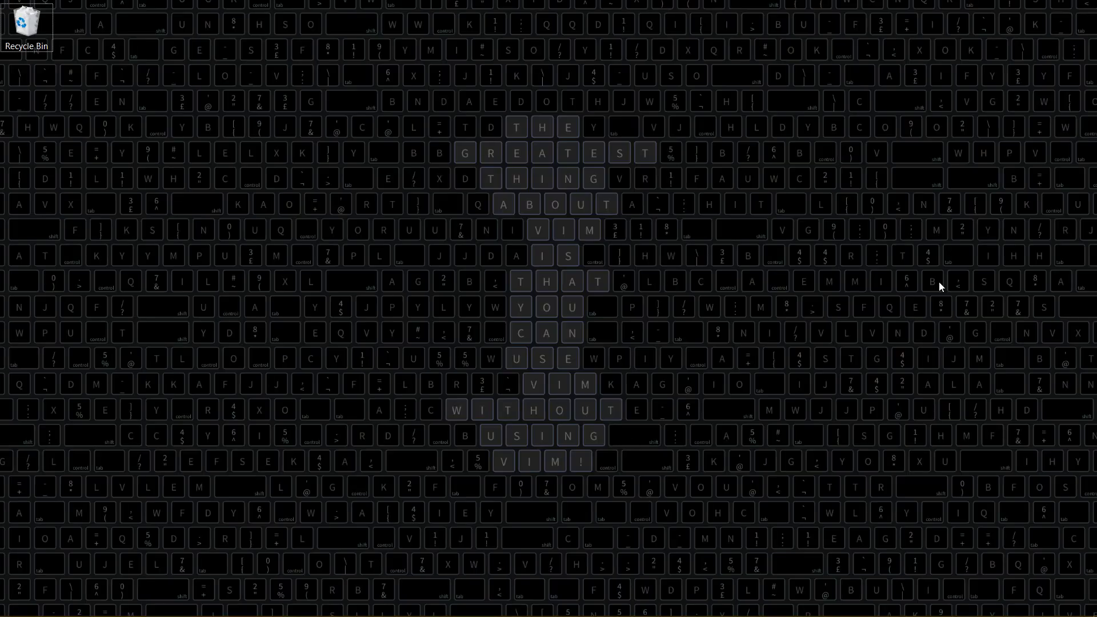
mouse_move(810, 329)
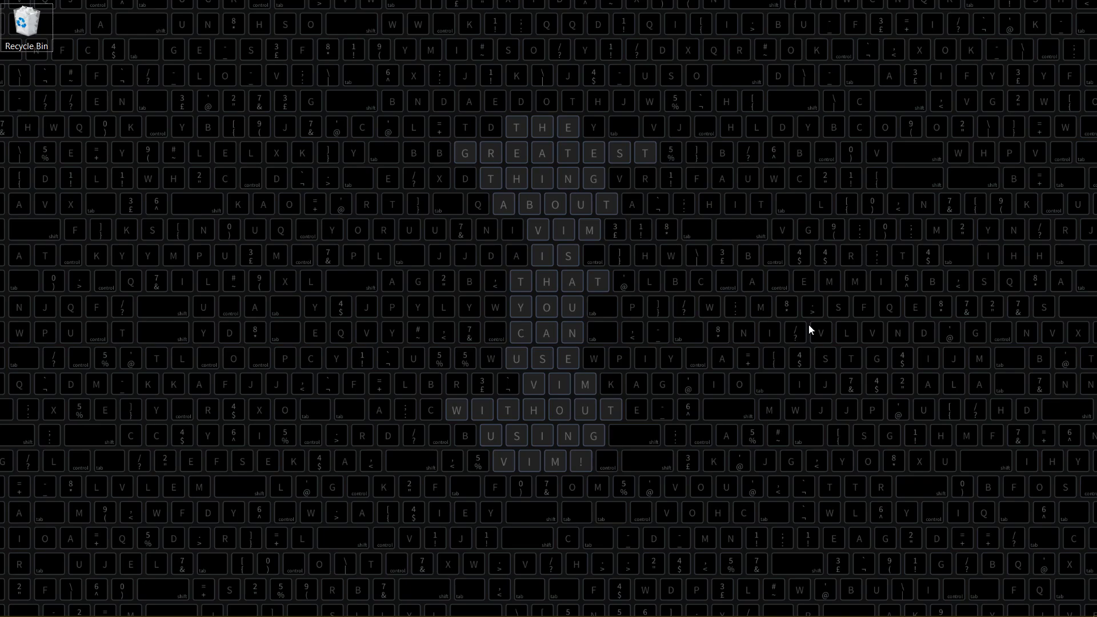
mouse_move(811, 317)
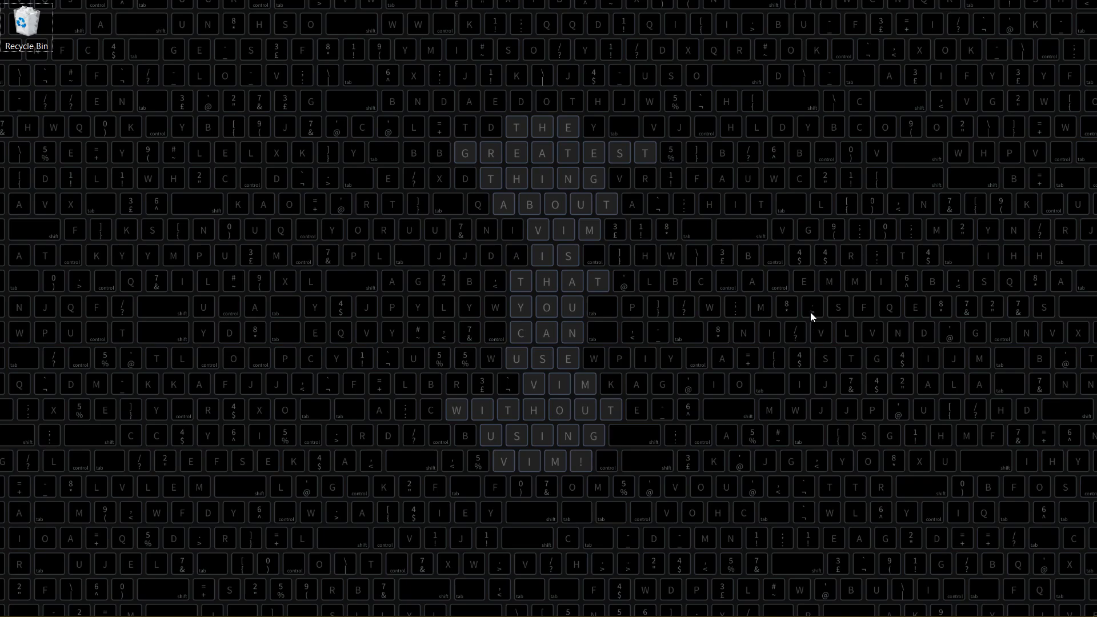